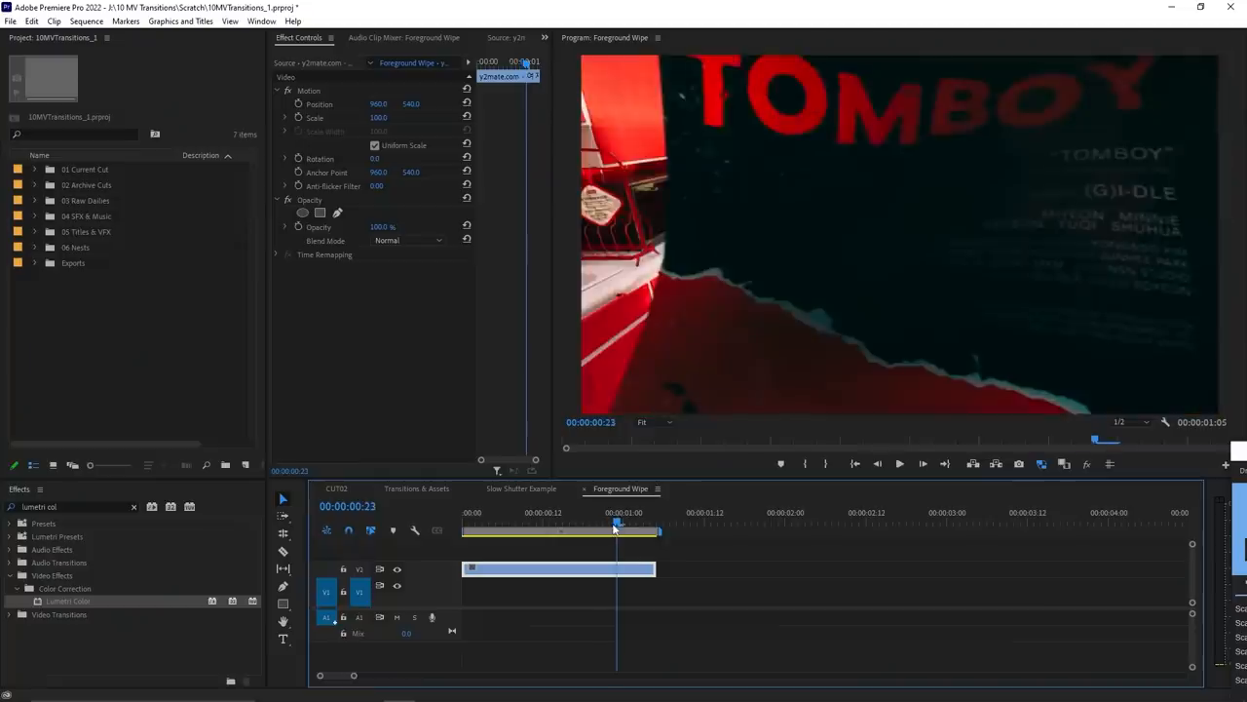
- Create Mask (1) on the clip's Opacity with the pen tool to cut out the foreground object
click(304, 212)
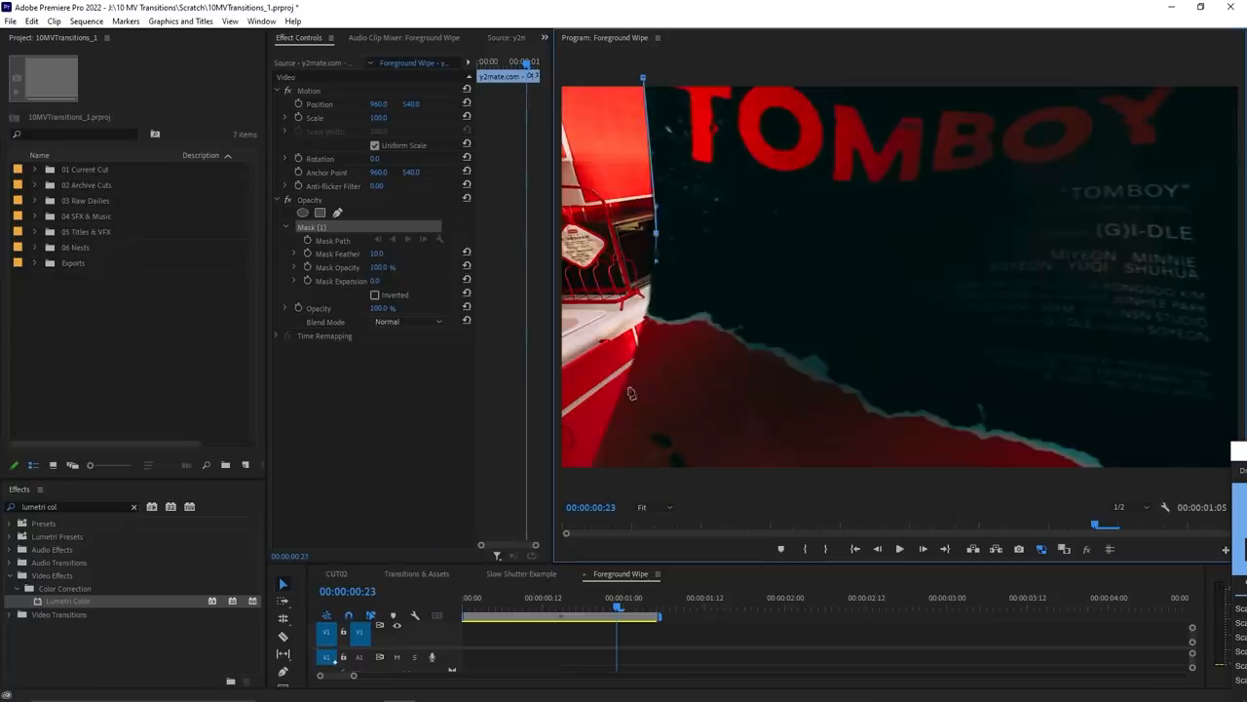